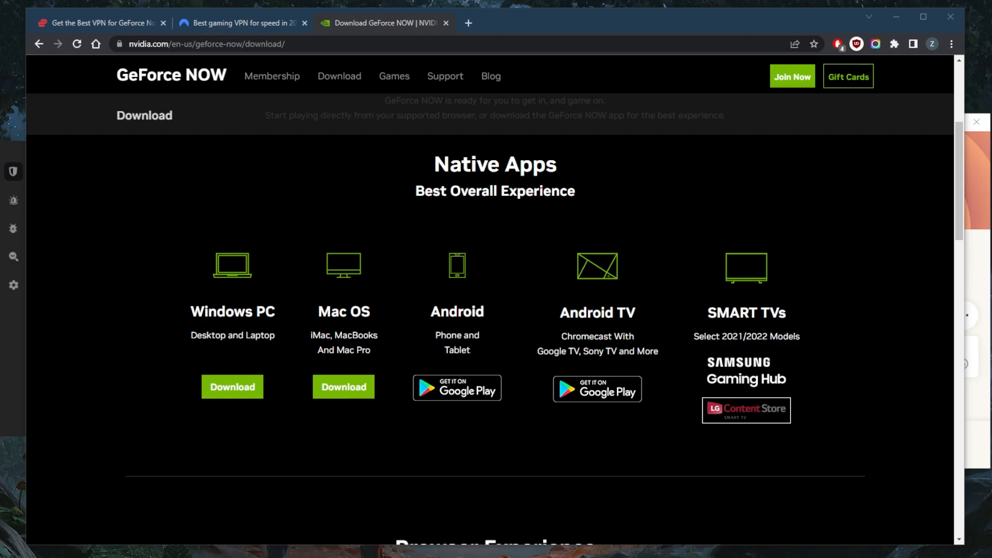
pyautogui.moveTo(516, 259)
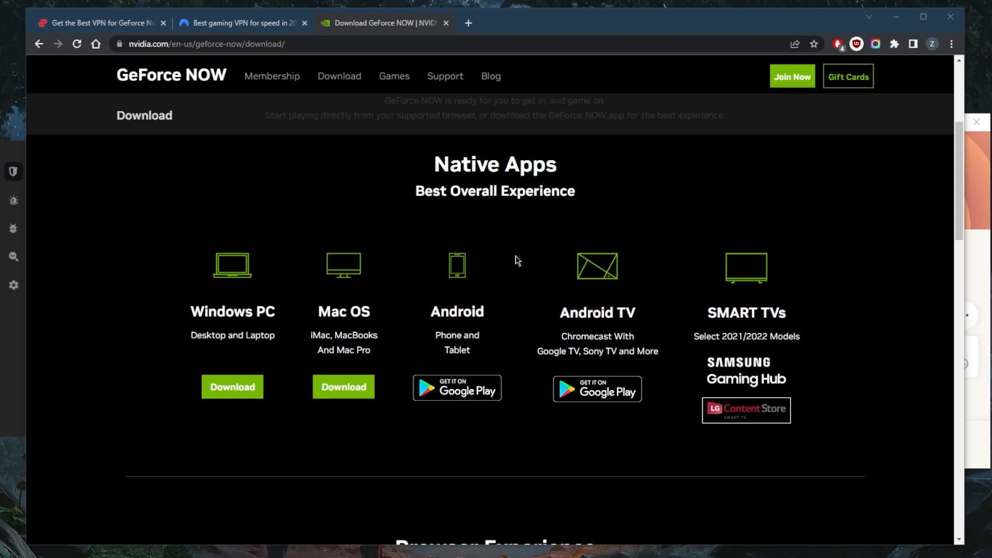
pyautogui.moveTo(523, 242)
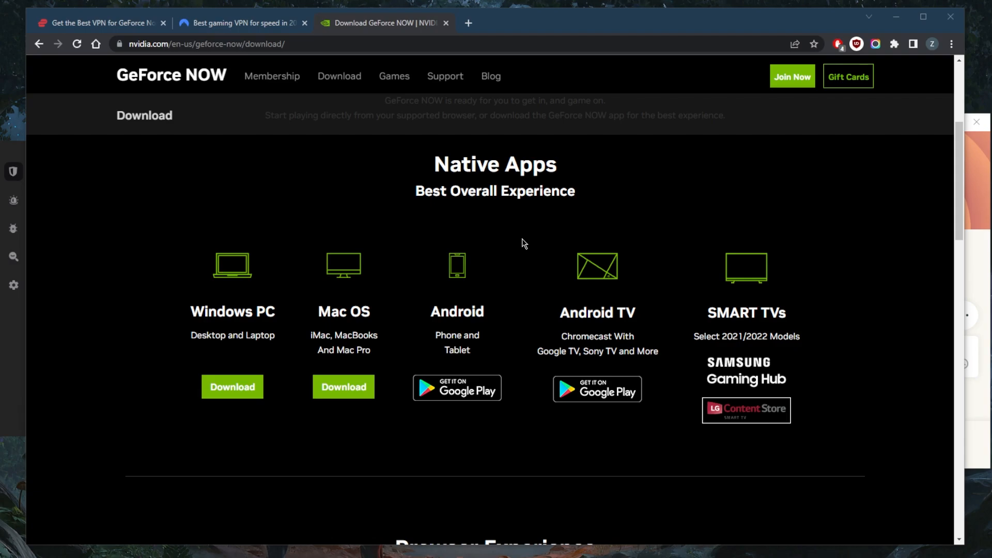
pyautogui.moveTo(506, 241)
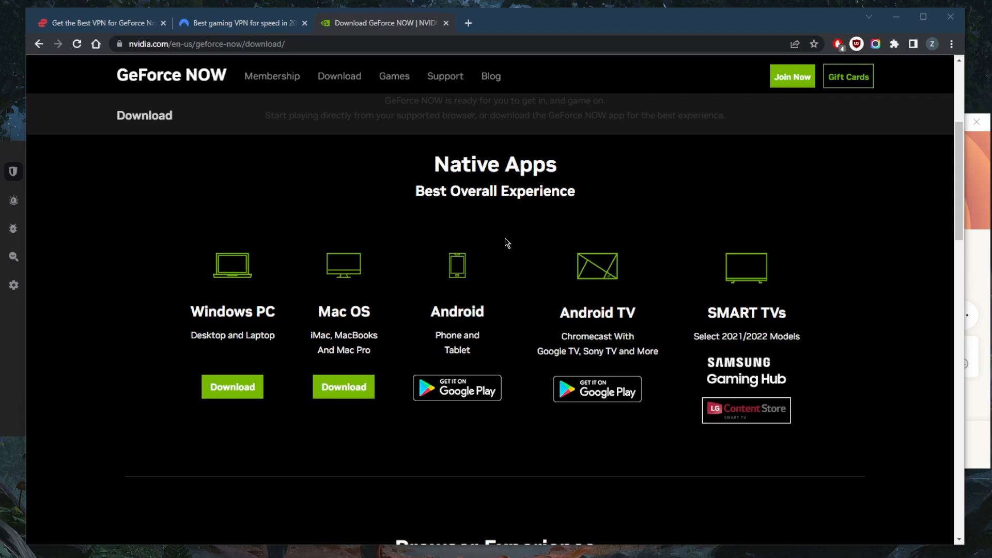
pyautogui.moveTo(356, 279)
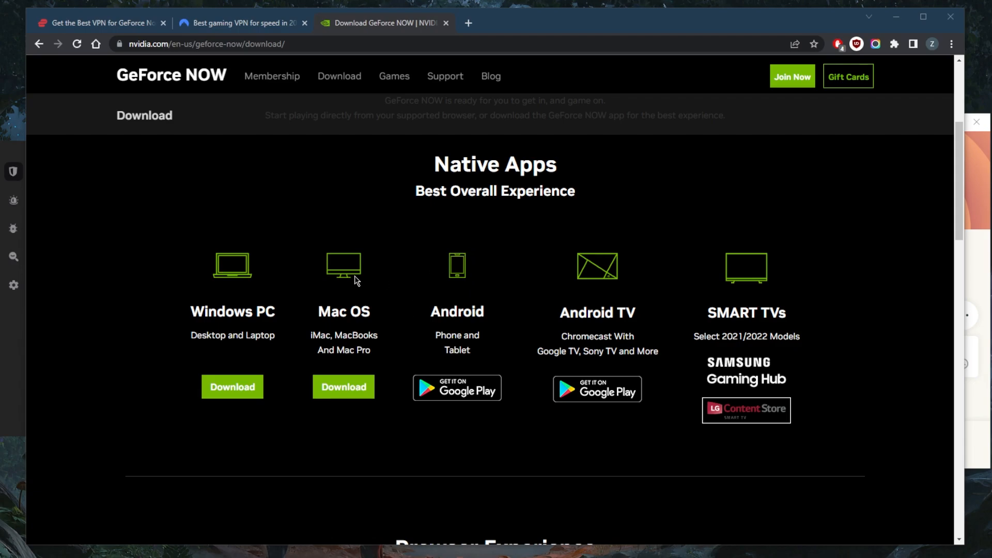
pyautogui.moveTo(694, 274)
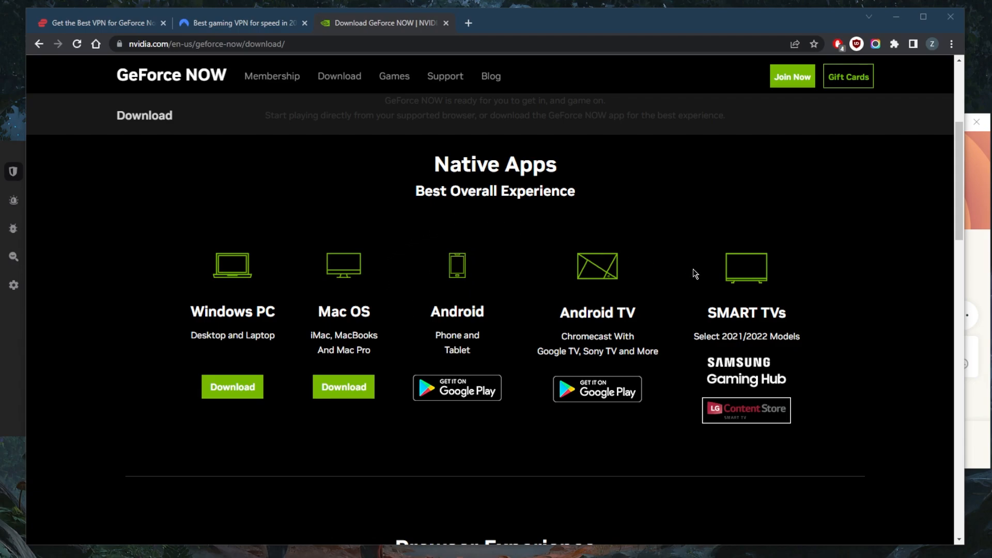
pyautogui.moveTo(653, 336)
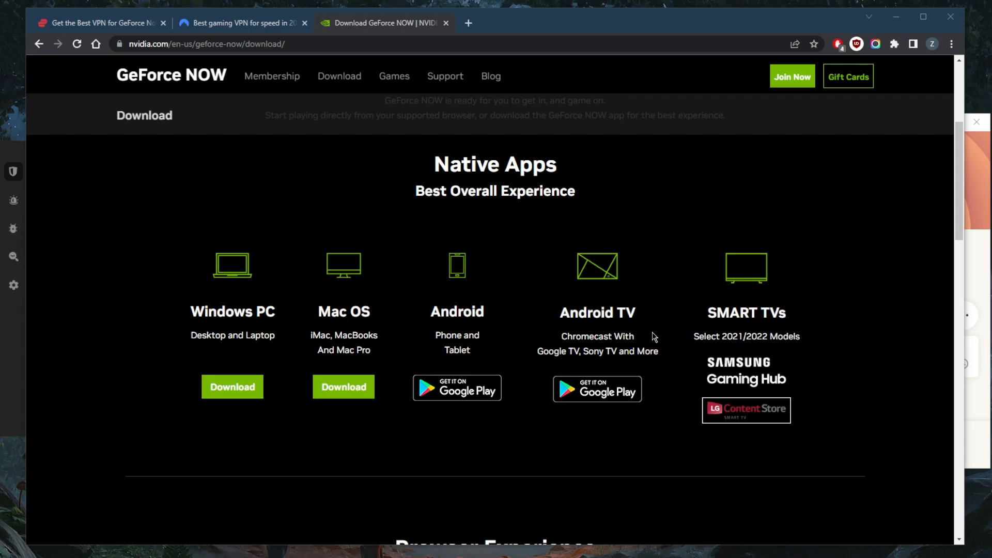
pyautogui.moveTo(731, 393)
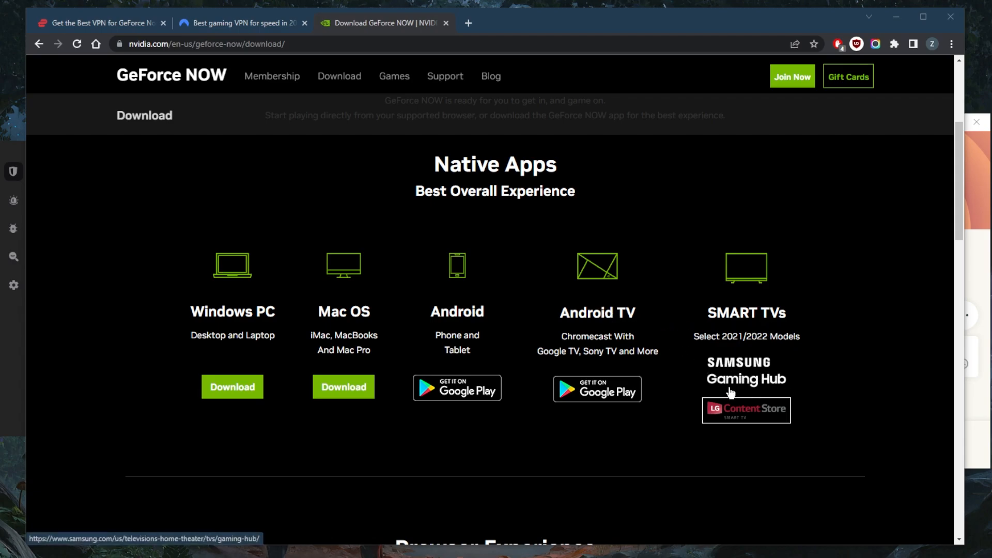
pyautogui.moveTo(723, 356)
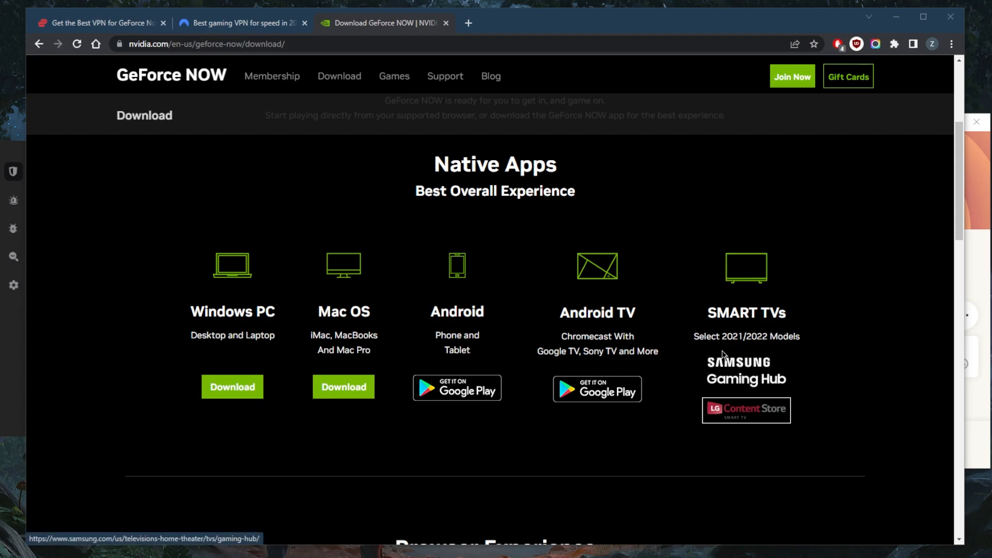
pyautogui.moveTo(577, 379)
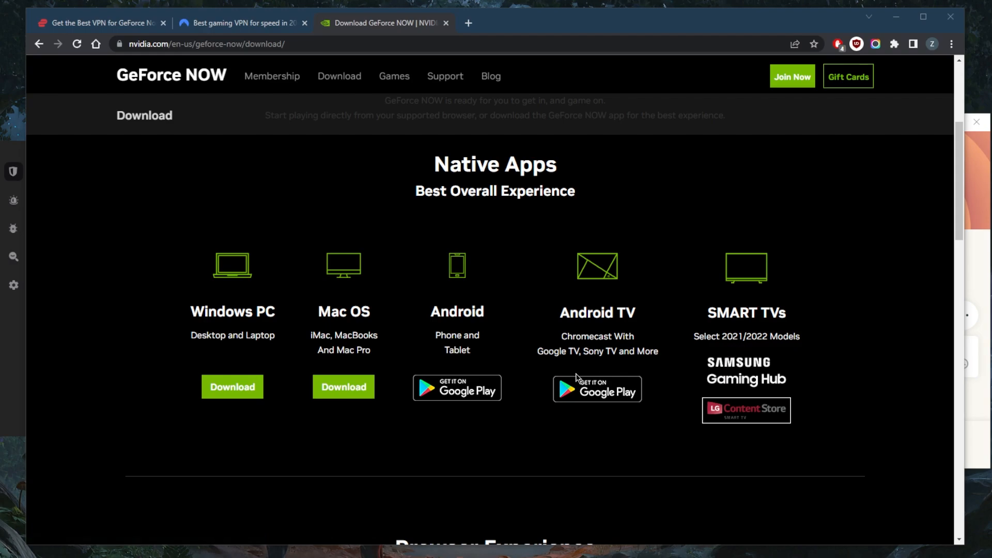
pyautogui.moveTo(568, 352)
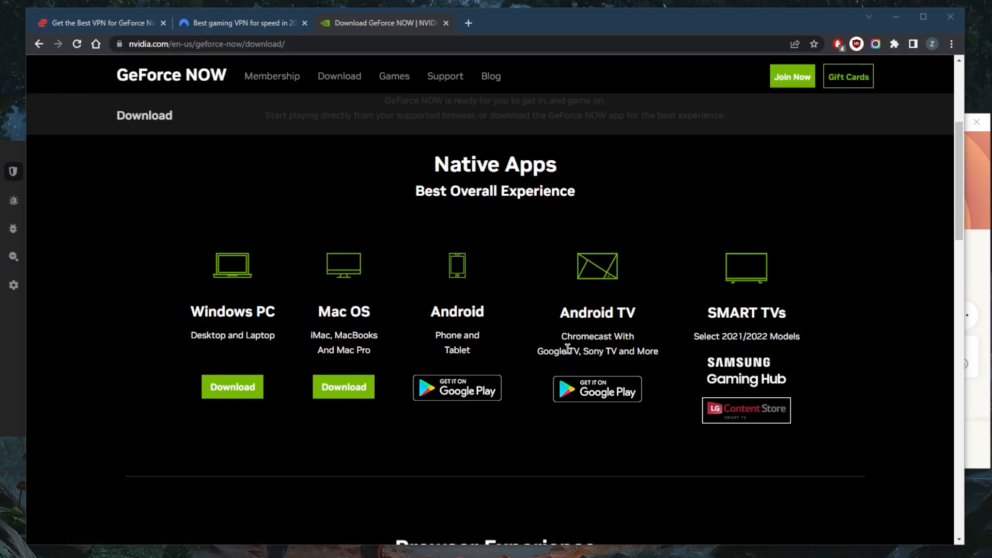
pyautogui.moveTo(594, 333)
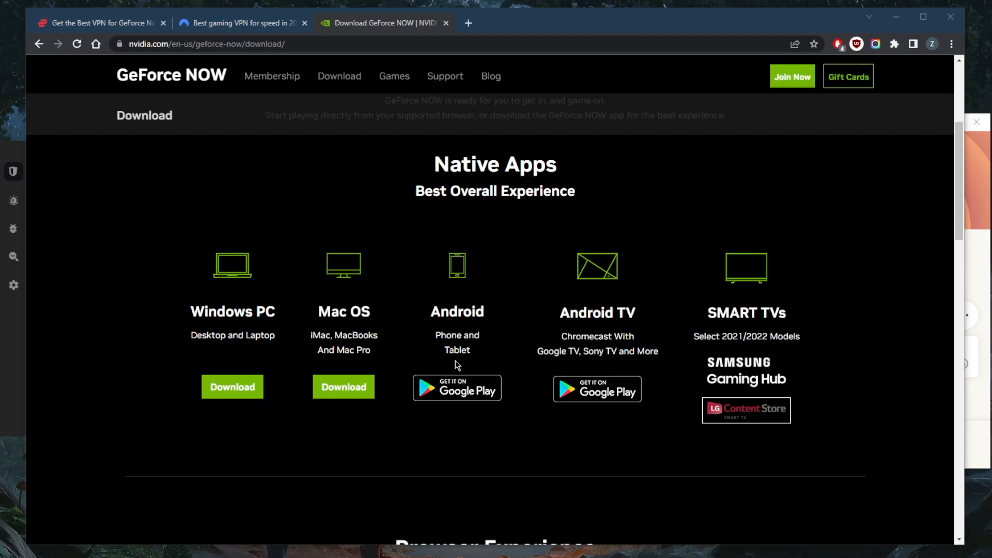
pyautogui.moveTo(289, 362)
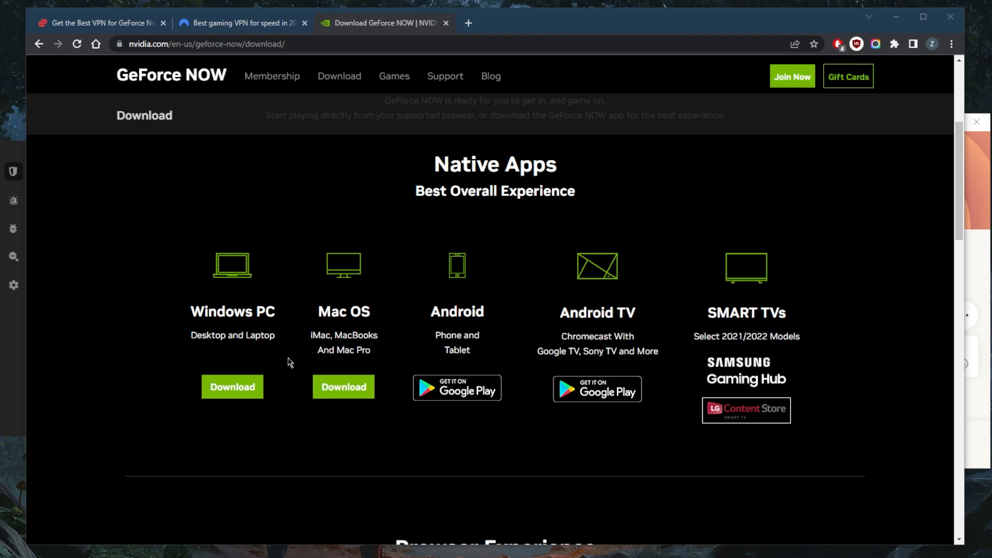
pyautogui.moveTo(513, 265)
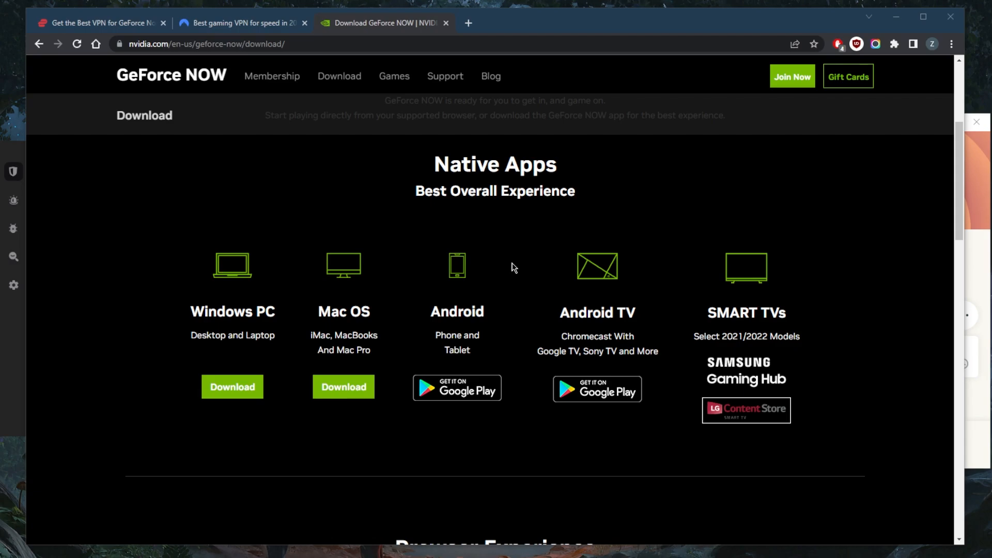
pyautogui.moveTo(506, 236)
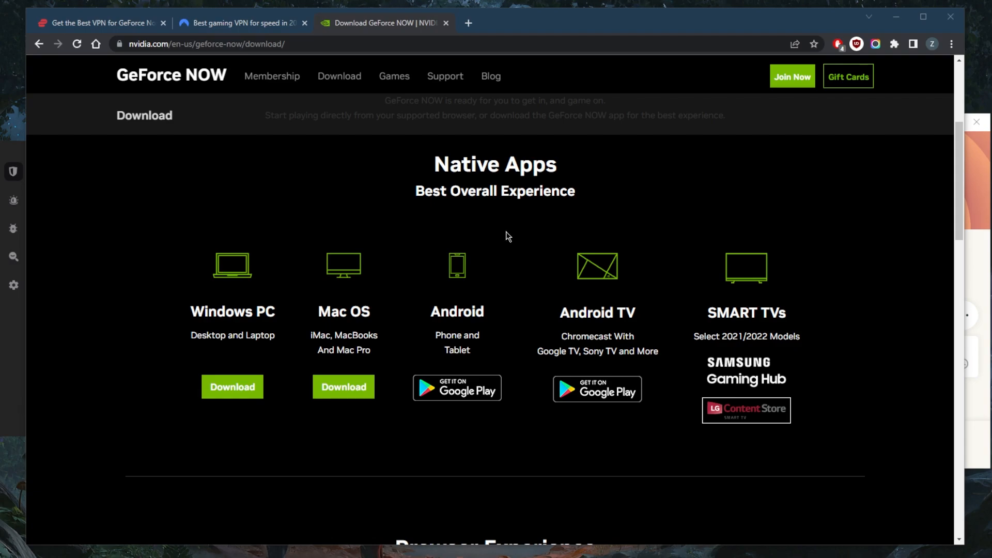
pyautogui.moveTo(680, 450)
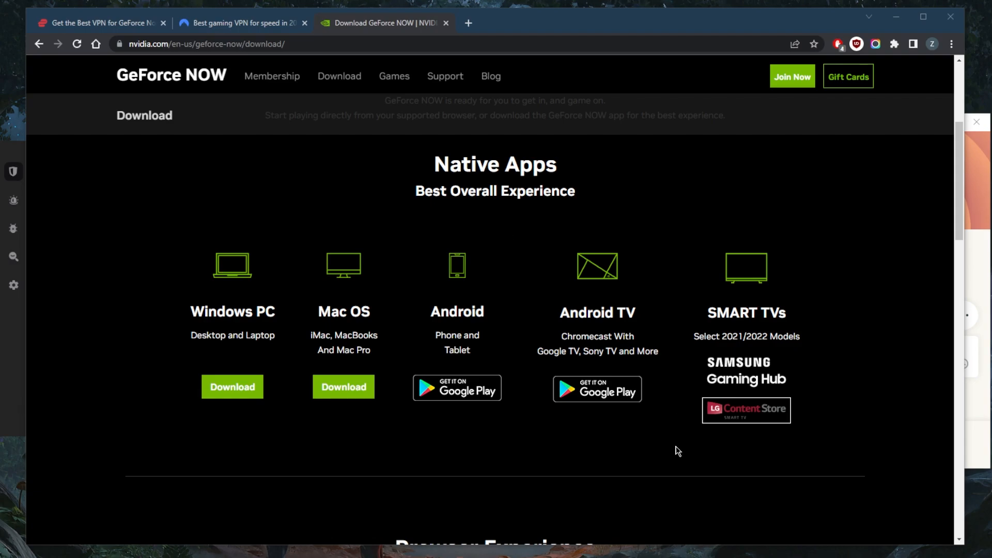
pyautogui.moveTo(675, 453)
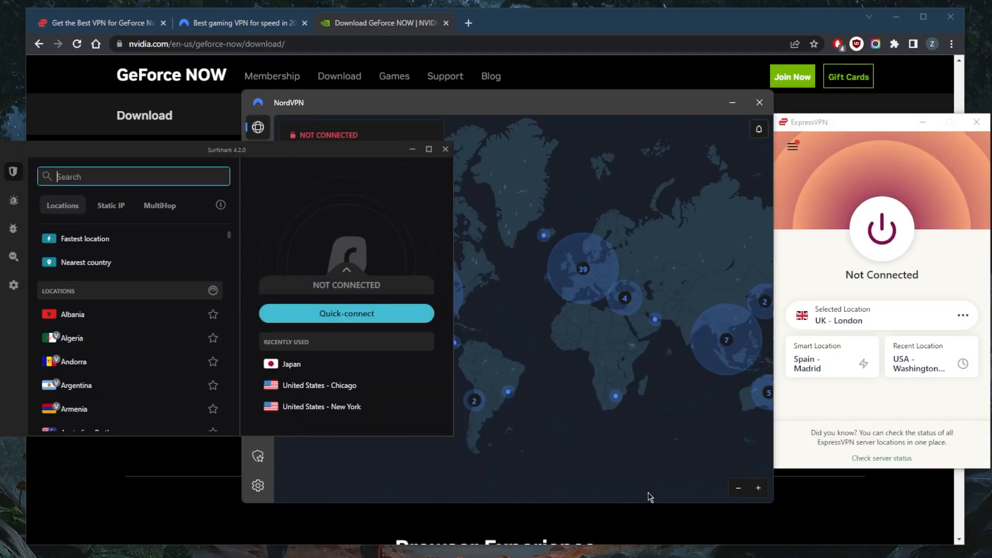
pyautogui.moveTo(637, 455)
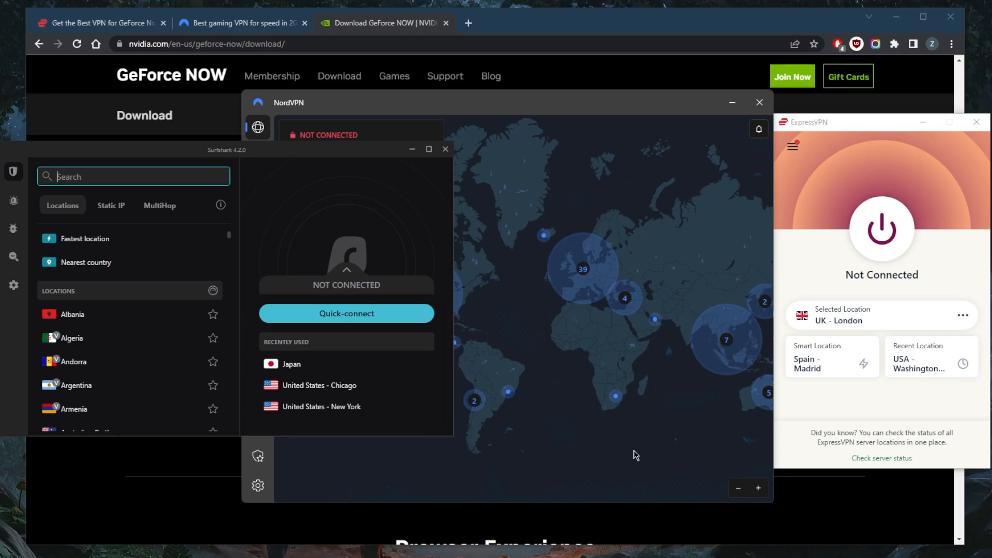
pyautogui.moveTo(607, 259)
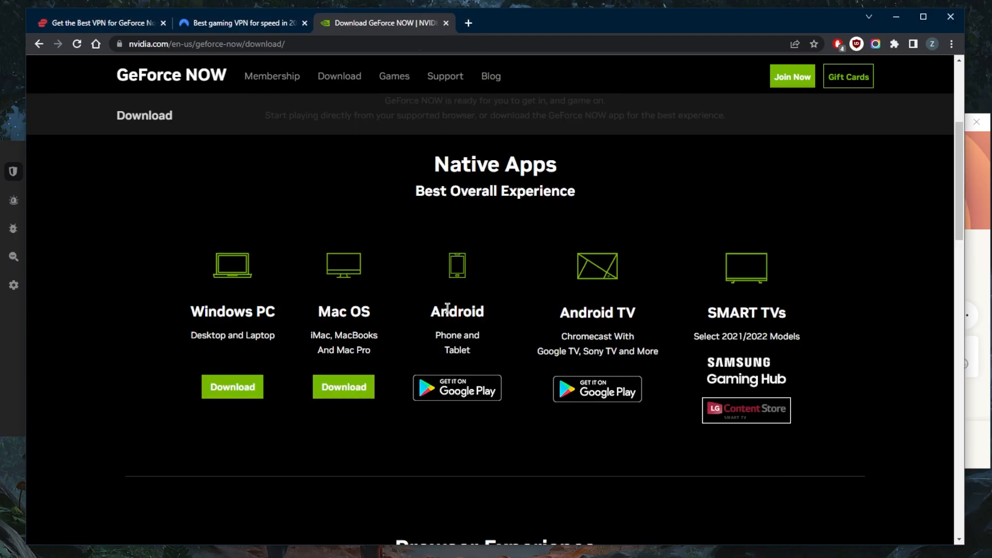
pyautogui.moveTo(429, 349)
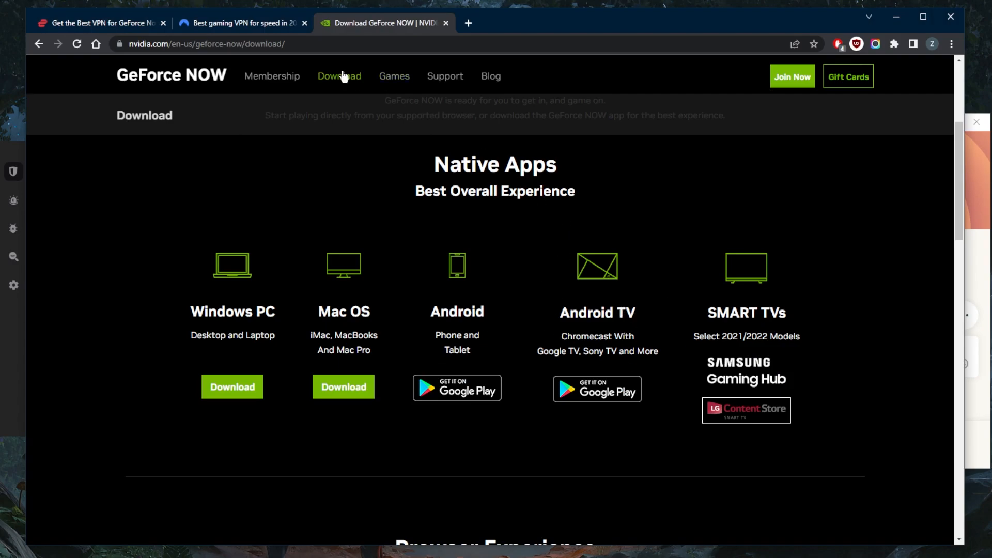
pyautogui.moveTo(366, 68)
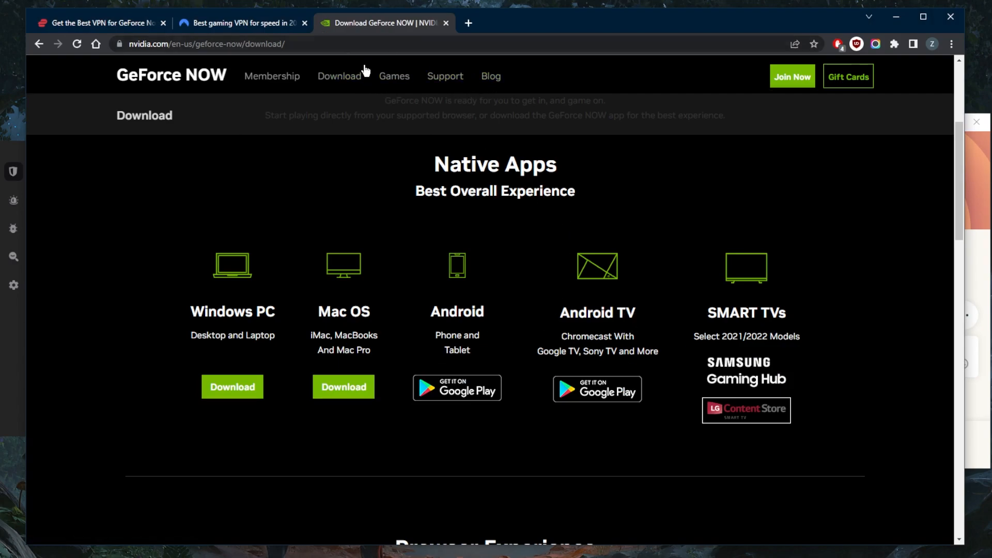
pyautogui.moveTo(420, 268)
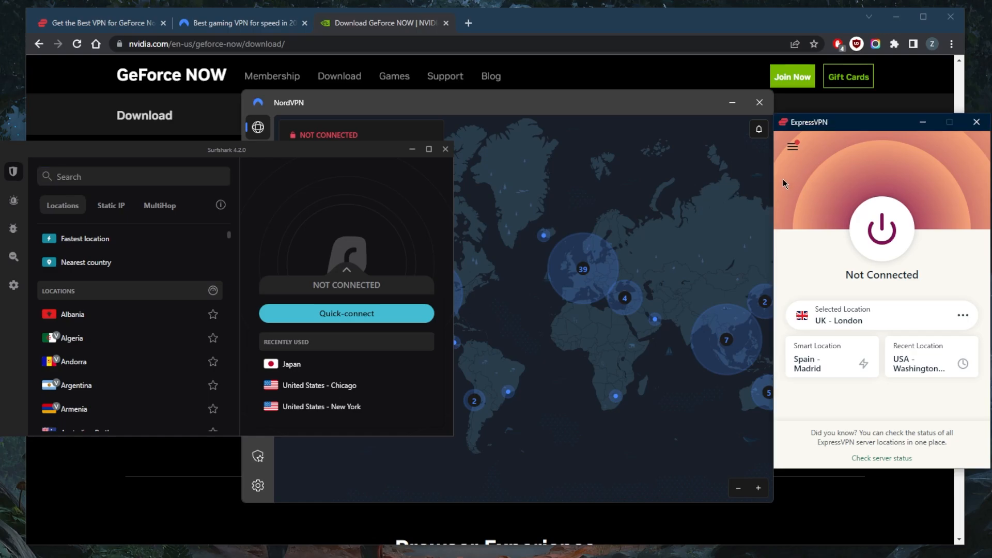
pyautogui.moveTo(666, 175)
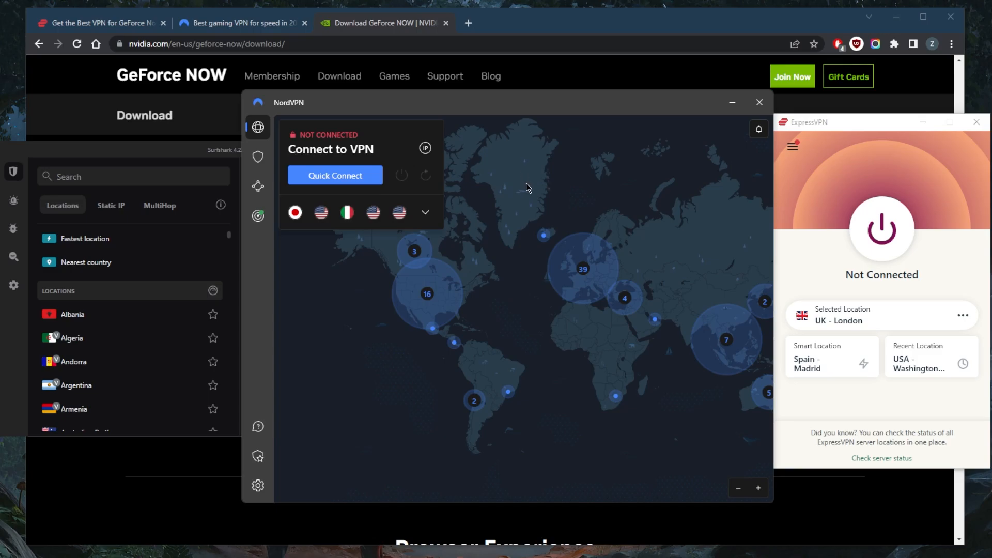
pyautogui.moveTo(223, 156)
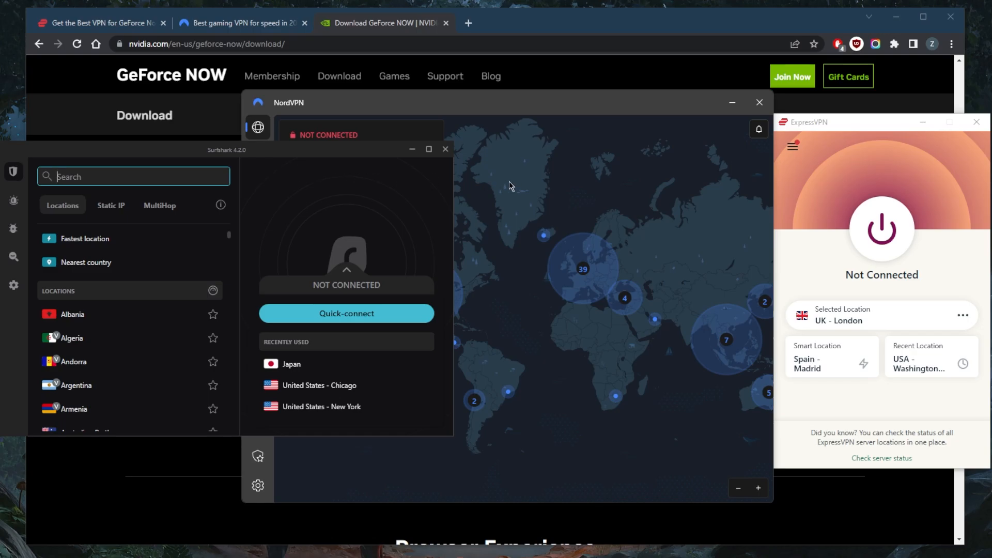
pyautogui.moveTo(272, 192)
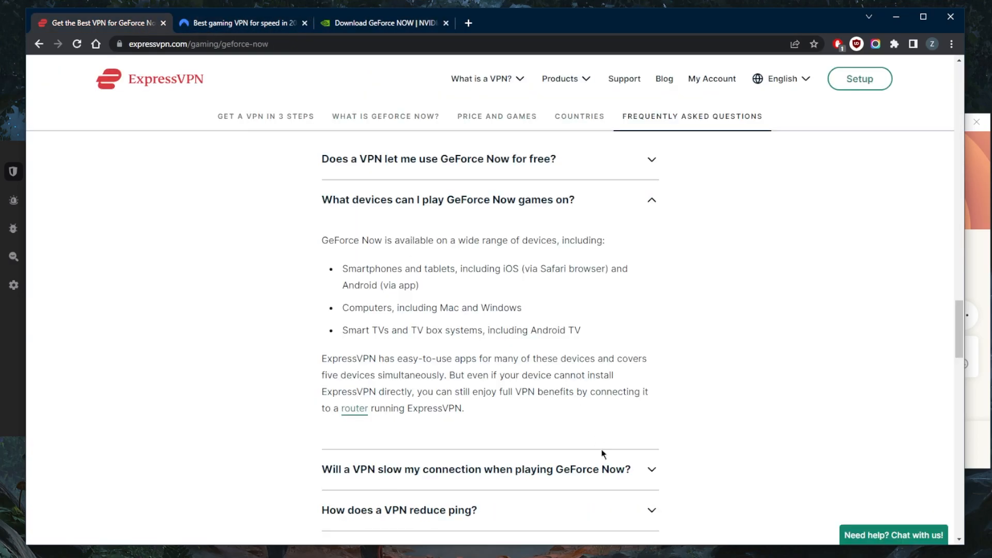
# Step: Restore the NordVPN, Surfshark and ExpressVPN windows over the GeForce NOW guide
pyautogui.click(843, 43)
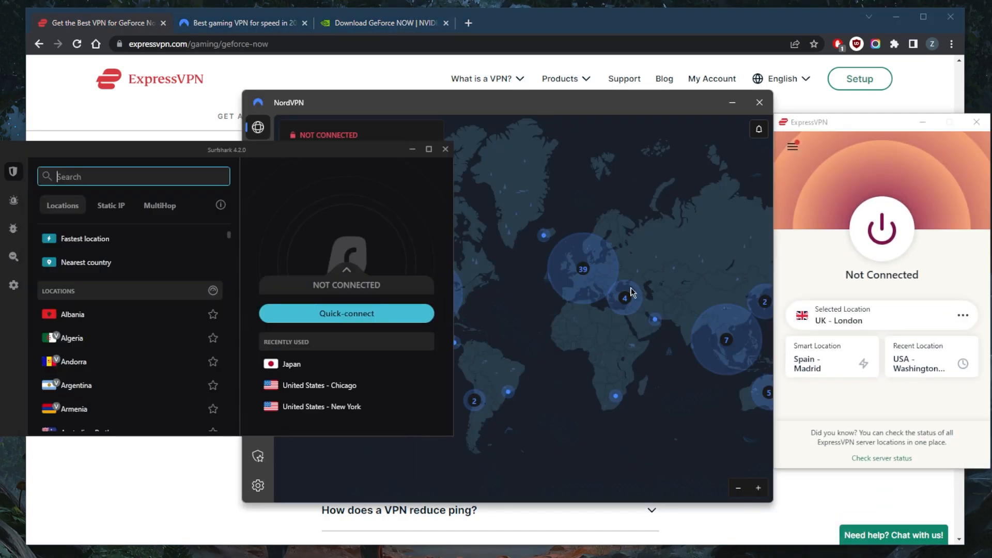
pyautogui.moveTo(821, 171)
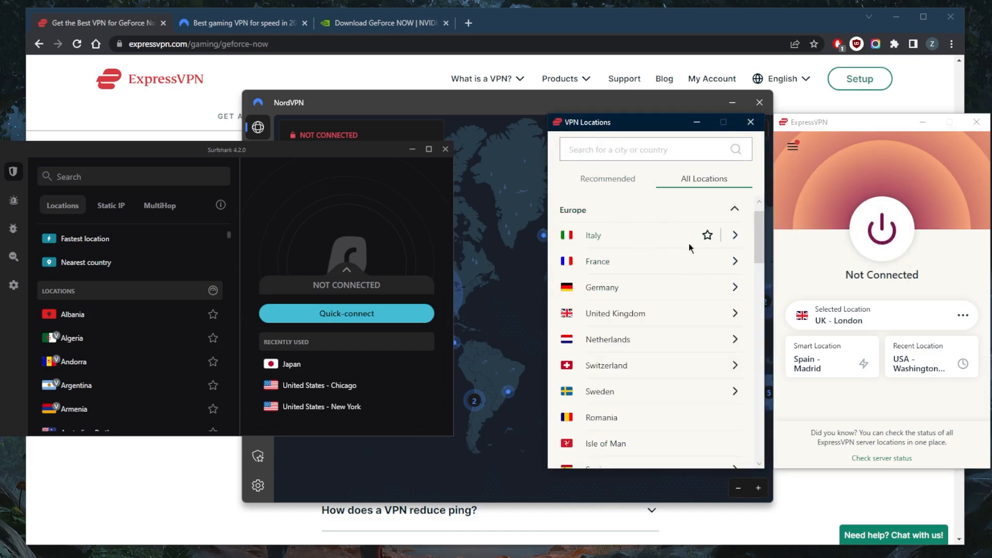
# Step: Select United Kingdom > Docklands and connect ExpressVPN to it
pyautogui.click(734, 313)
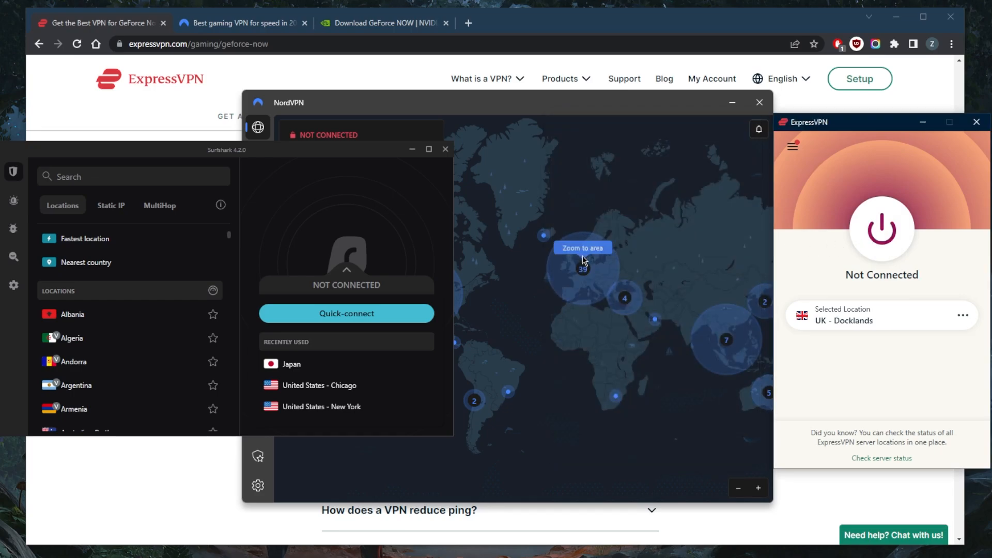
pyautogui.click(882, 229)
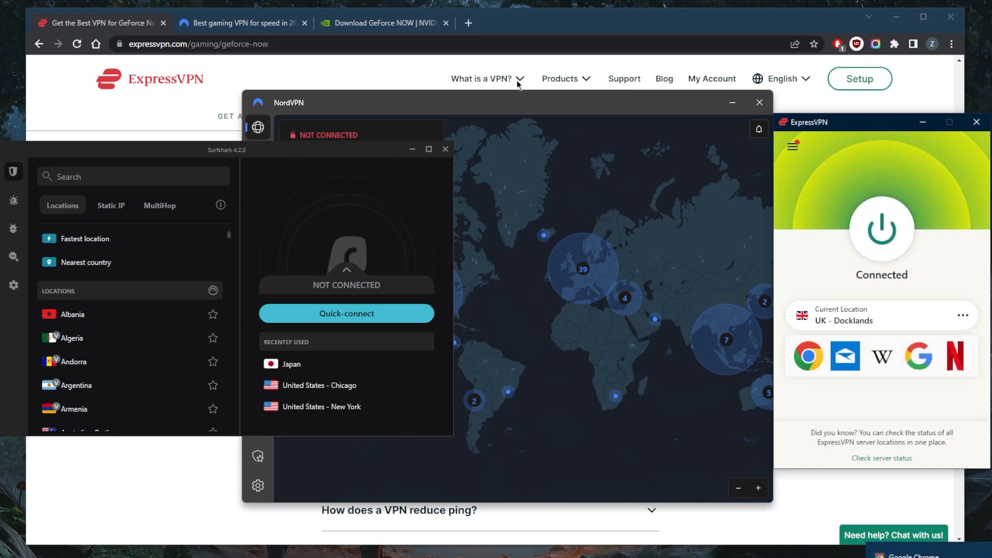
pyautogui.moveTo(471, 25)
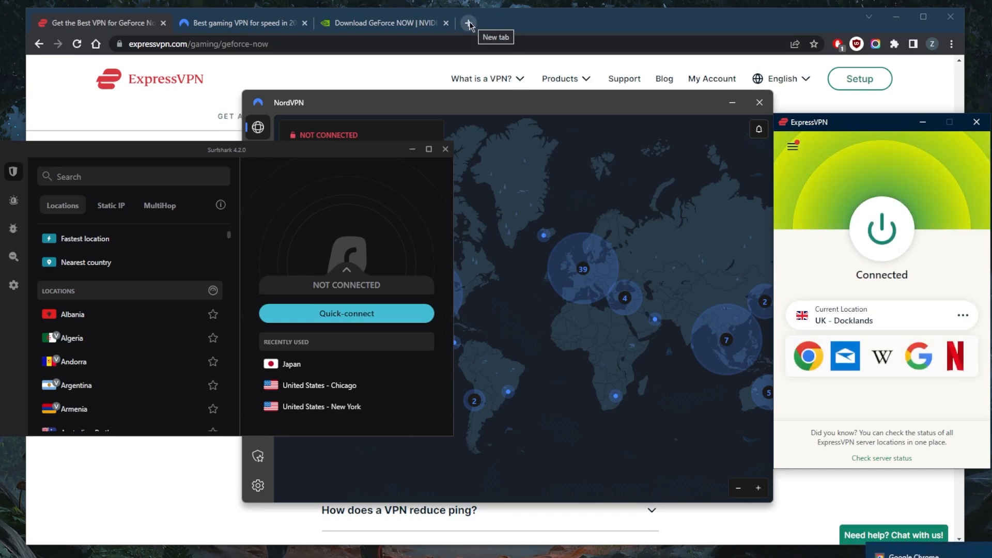
# Step: Check whatismyip-address.com shows Country: United Kingdom, then return to the GeForce NOW download page
pyautogui.click(472, 23)
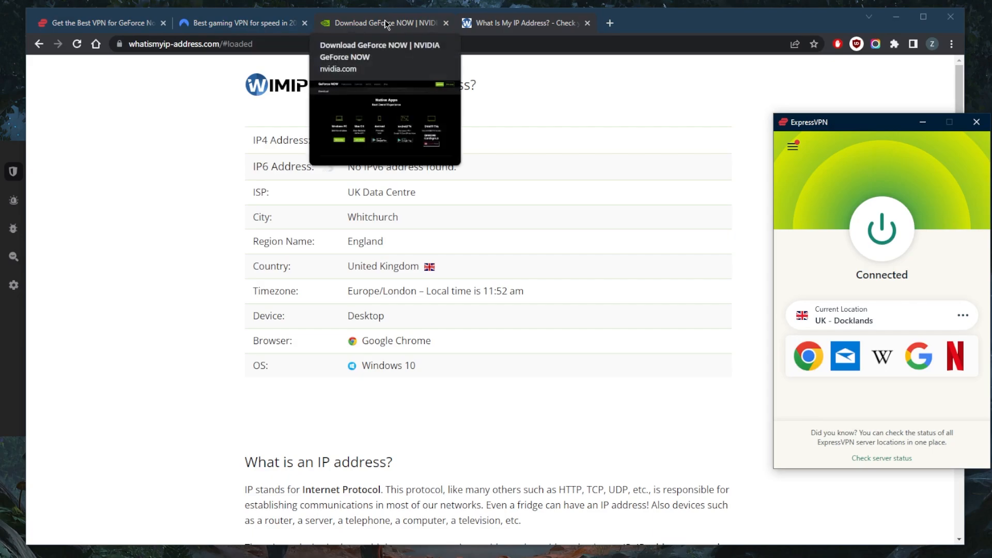
pyautogui.click(385, 23)
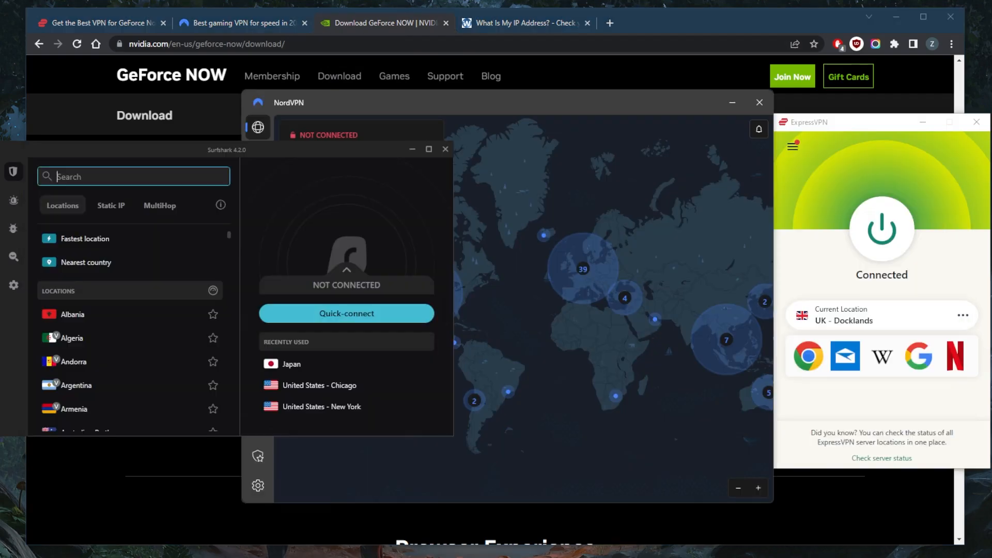
pyautogui.moveTo(762, 184)
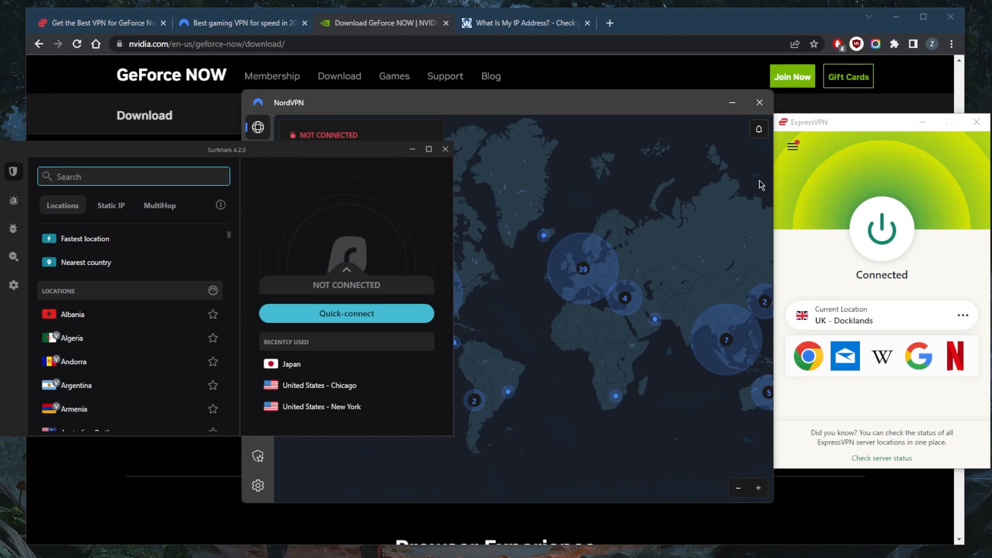
pyautogui.moveTo(733, 198)
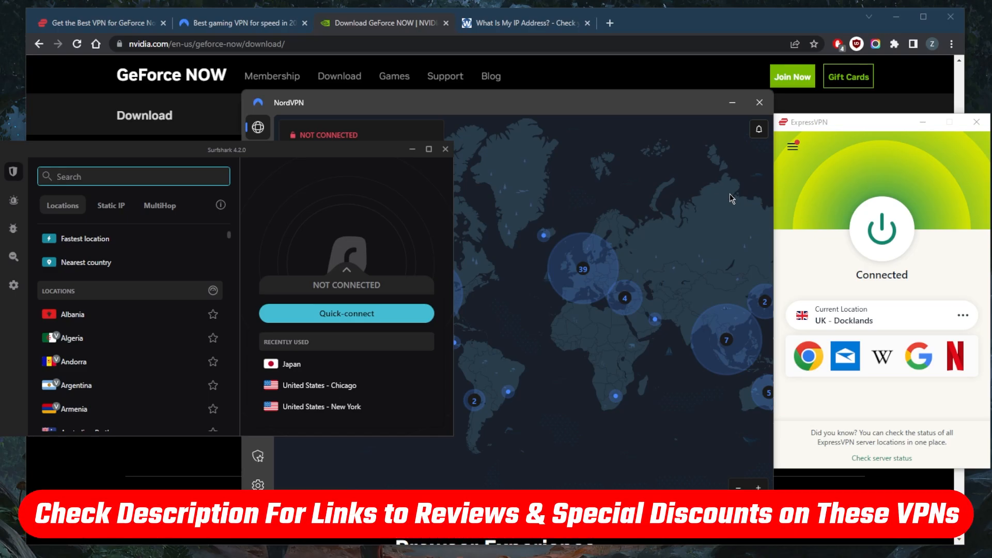
pyautogui.moveTo(725, 210)
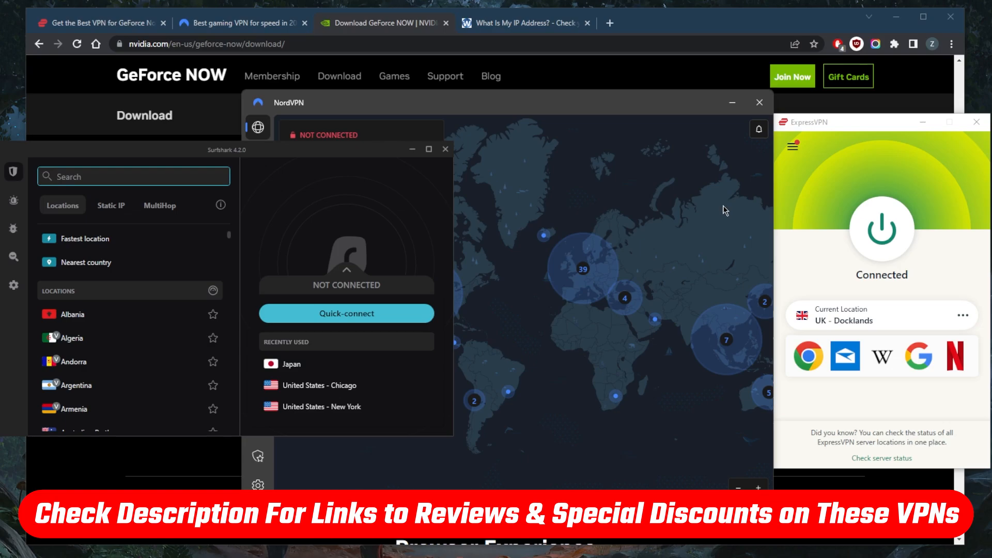